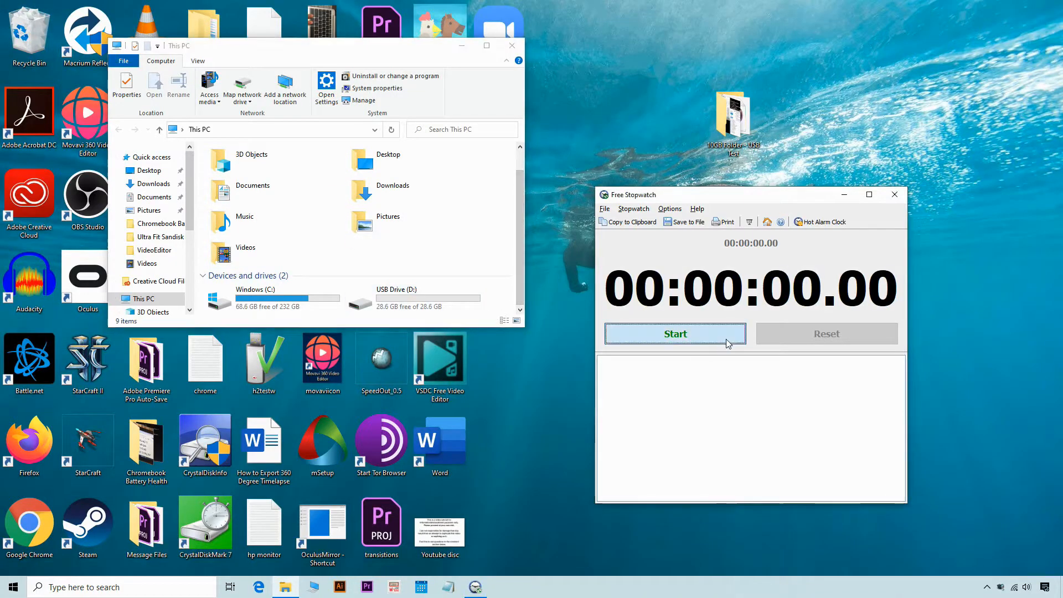
Step: Start Free Stopwatch to time copying the 1,885-item Desktop folder to USB Drive D:
click(675, 333)
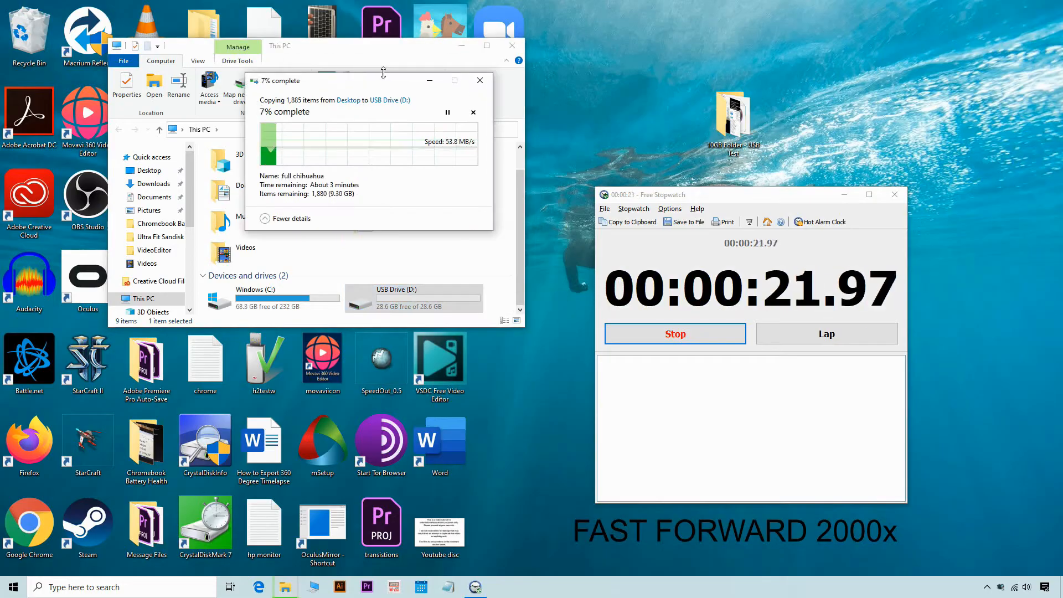